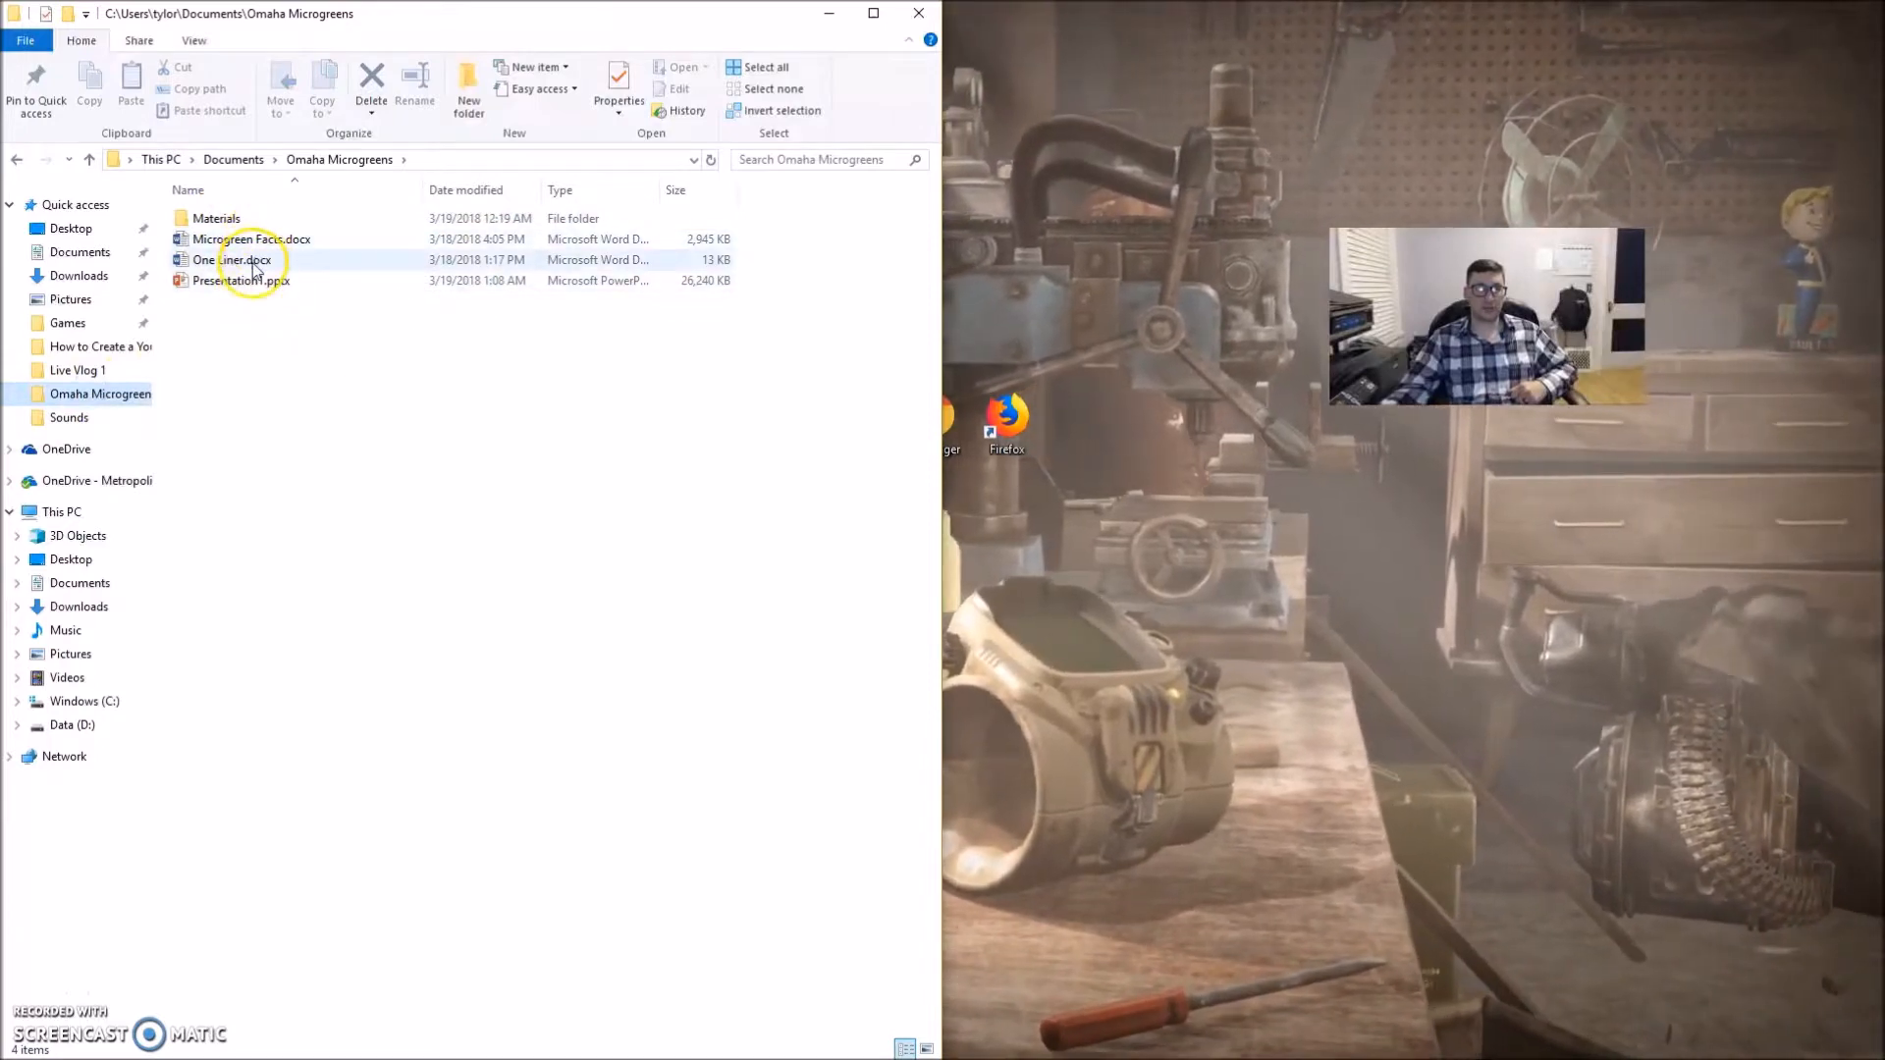
- Open One Liner.docx from the Omaha Microgreens folder in Word
double_click(231, 259)
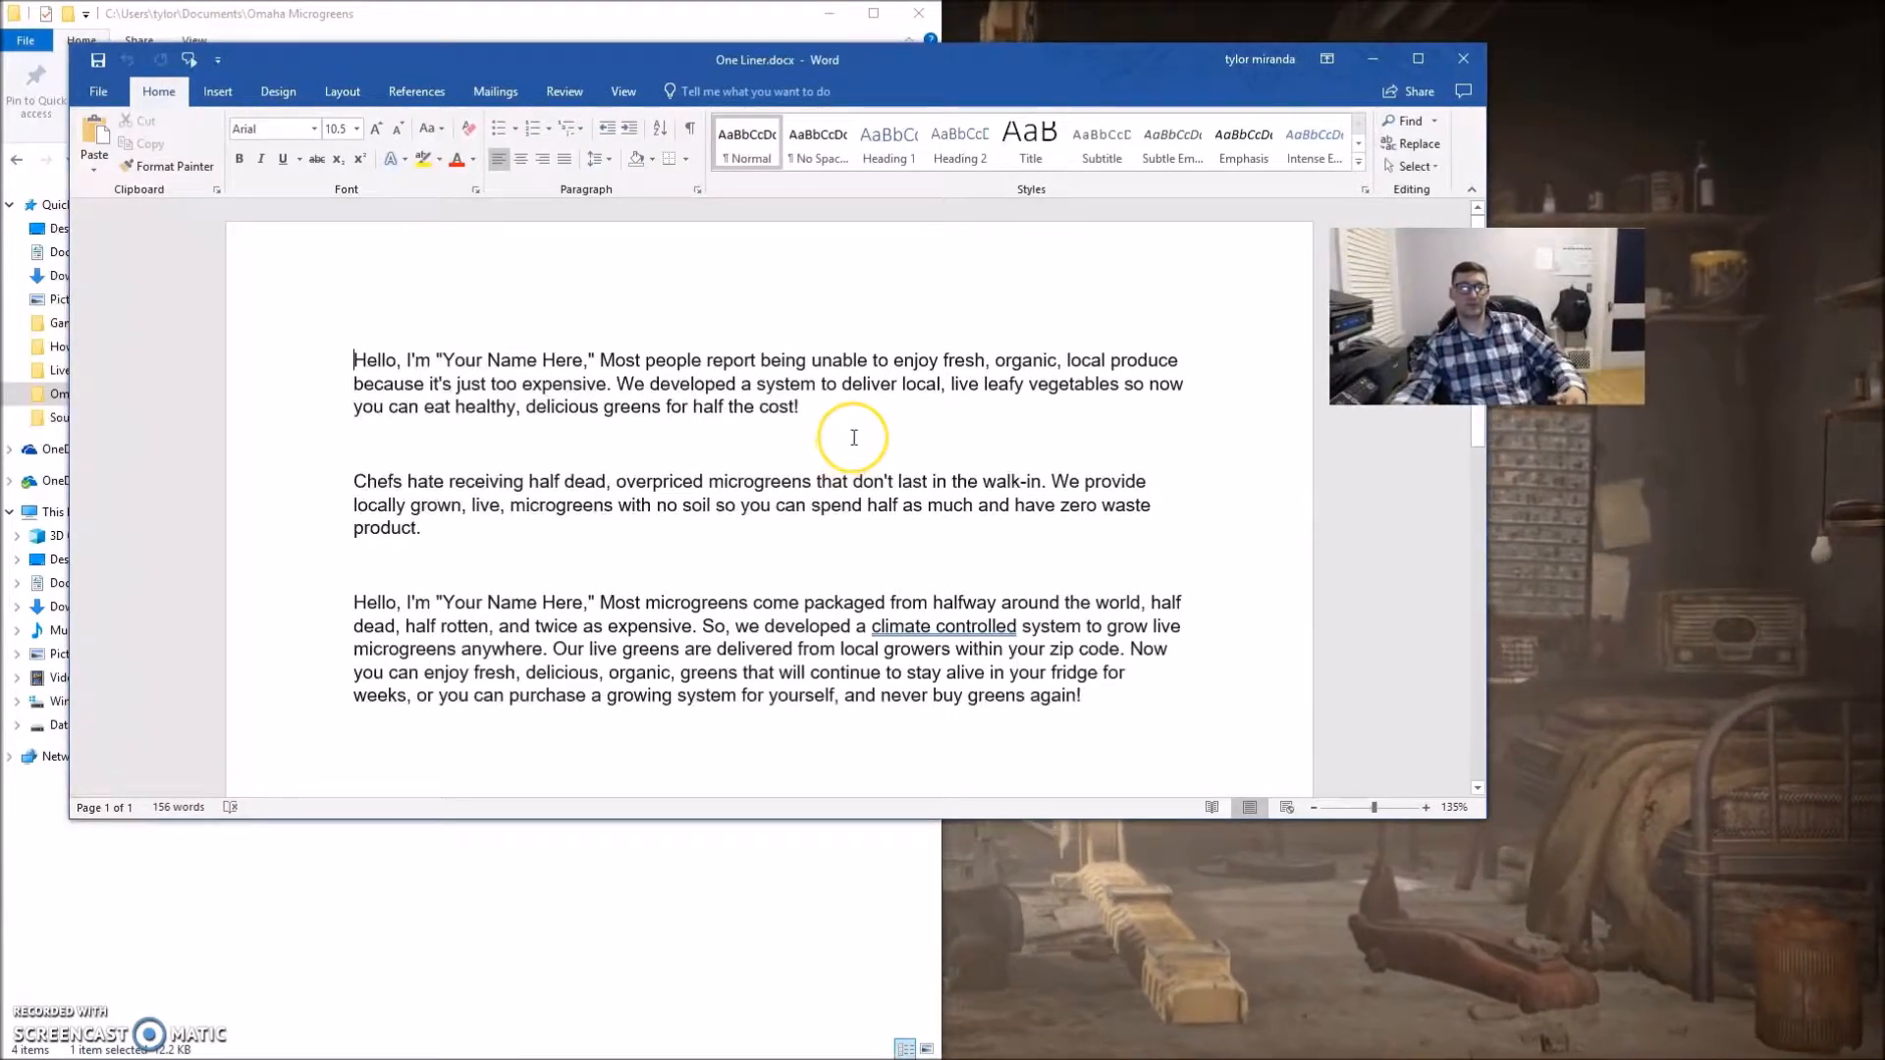
mouse_move(894, 434)
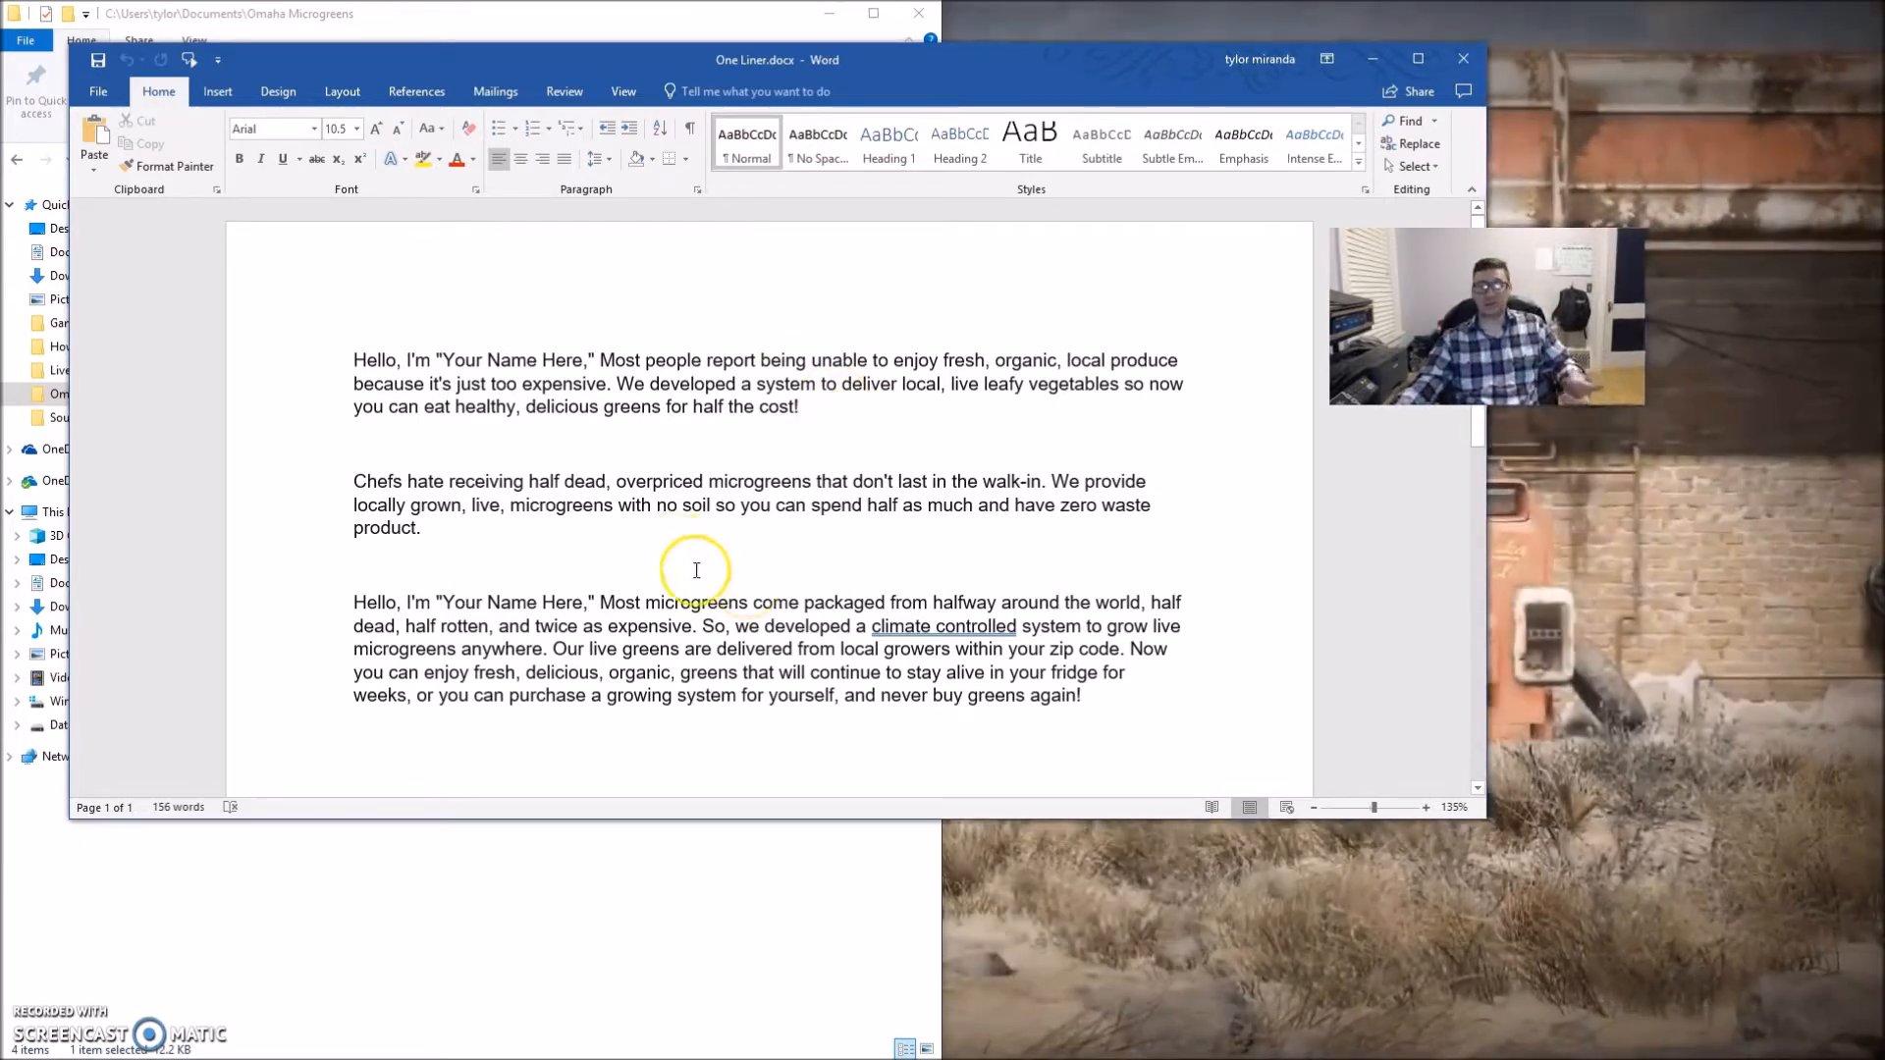
mouse_move(683, 557)
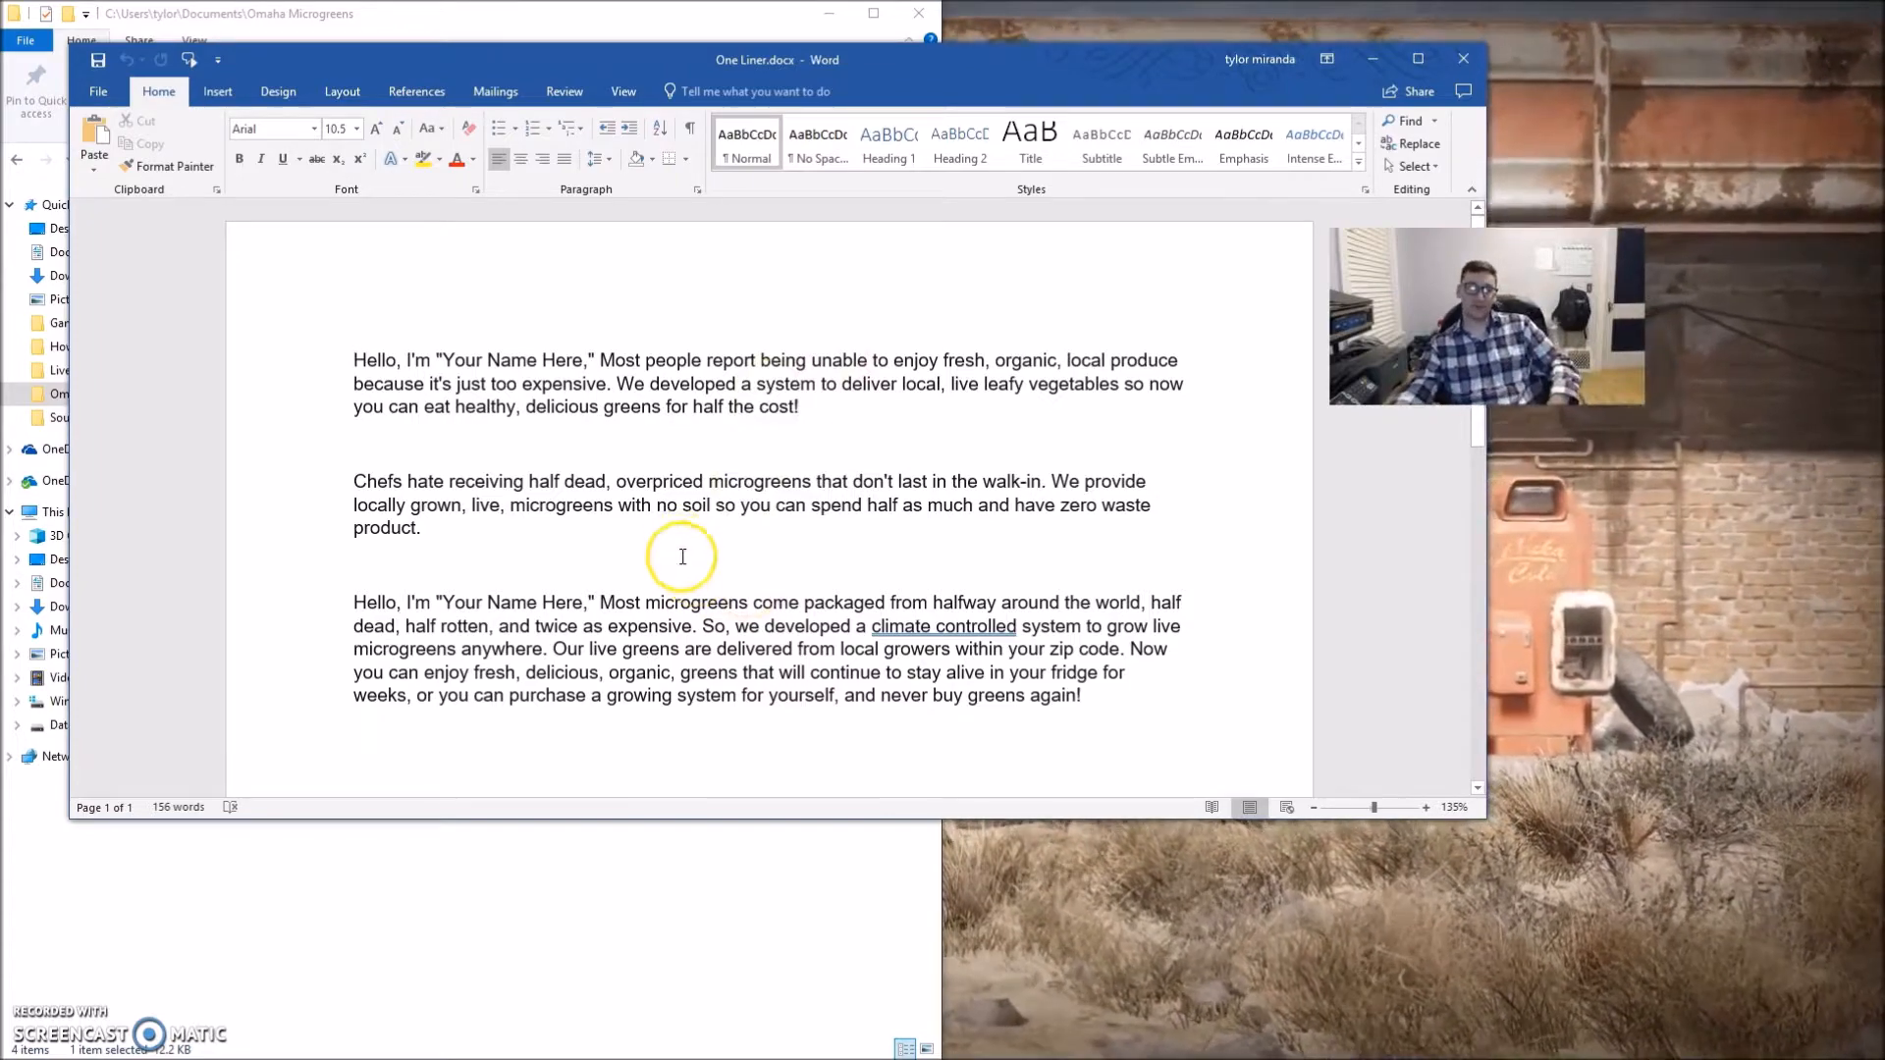